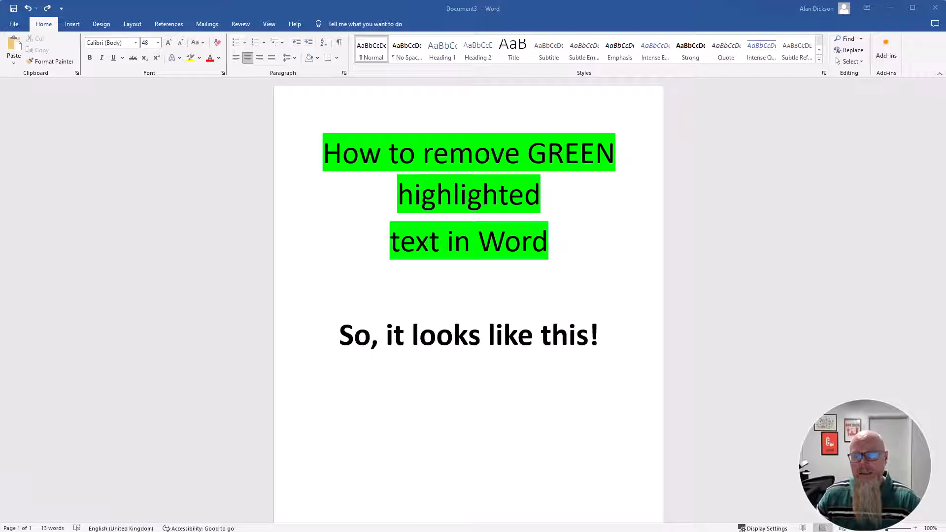
mouse_move(386, 138)
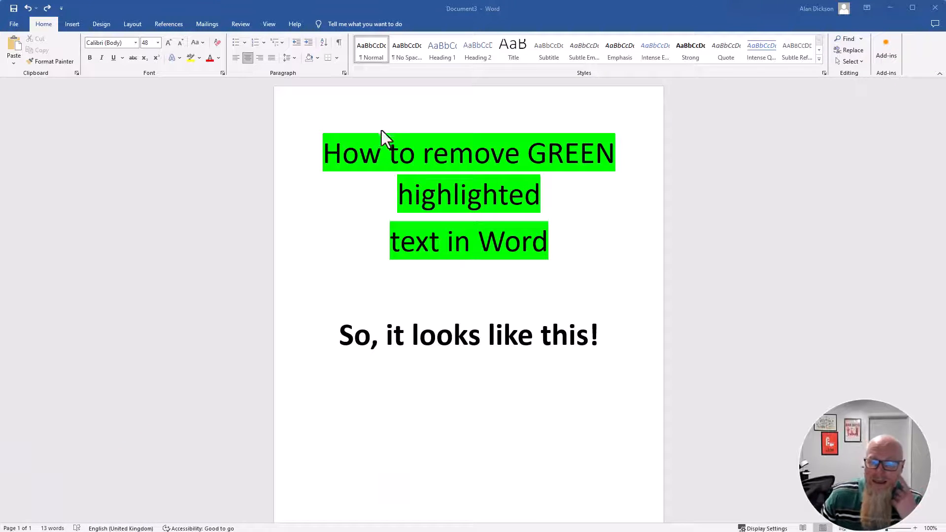
mouse_move(585, 161)
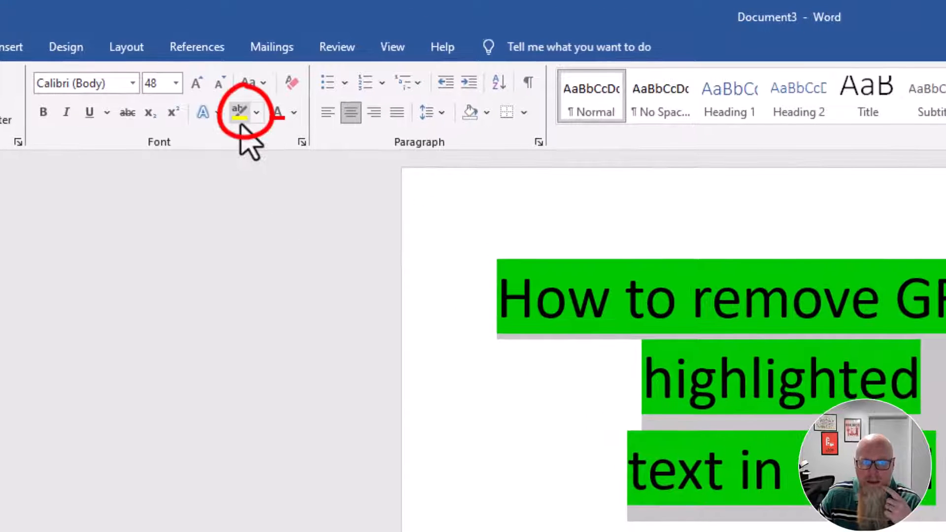
mouse_move(241, 111)
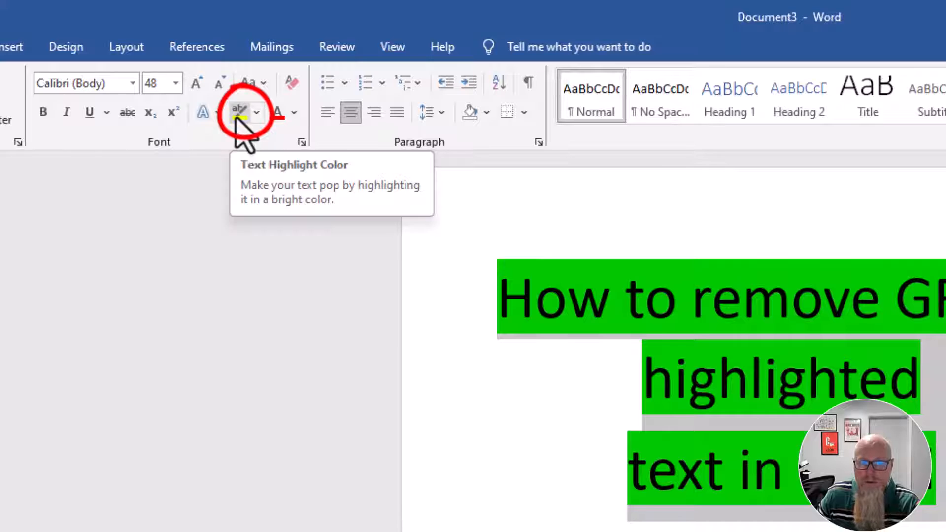
mouse_move(265, 130)
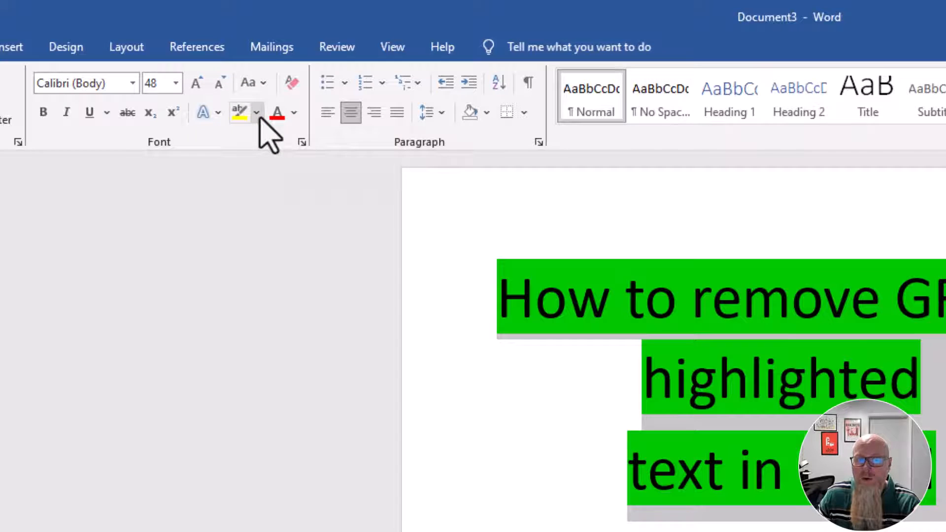
Clear the green highlight from the selected three-line title using No Color
left_click(256, 112)
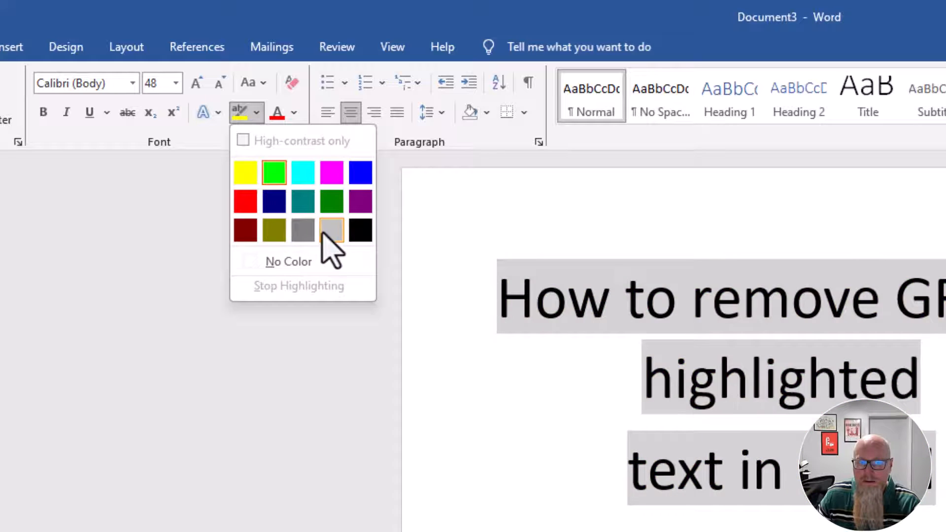
left_click(288, 261)
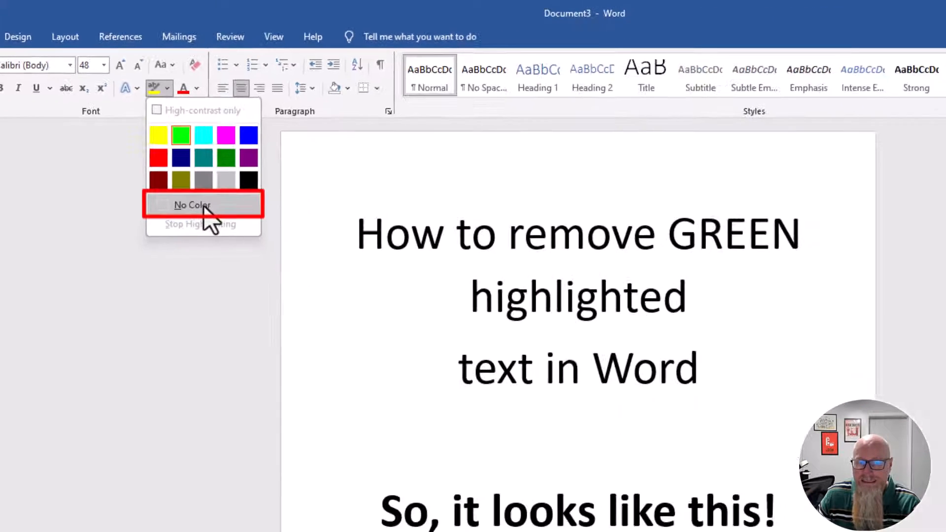
left_click(192, 205)
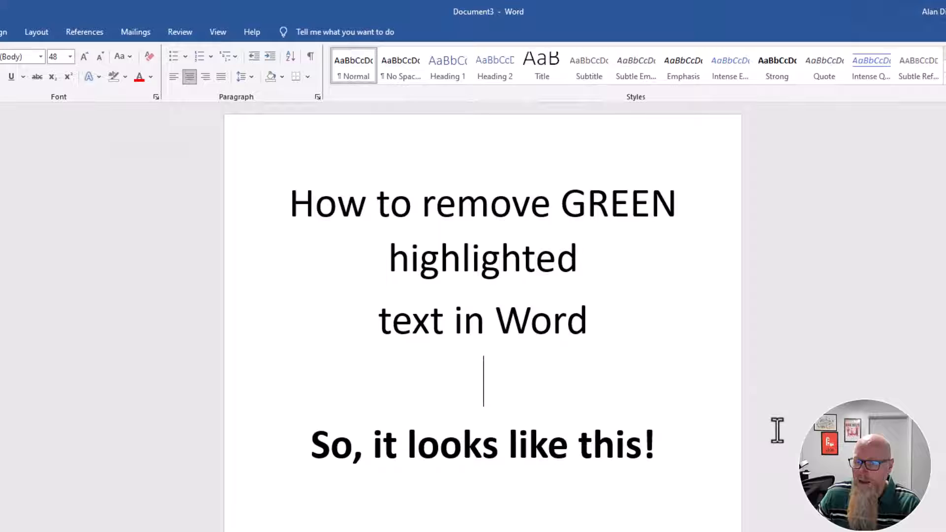
mouse_move(633, 372)
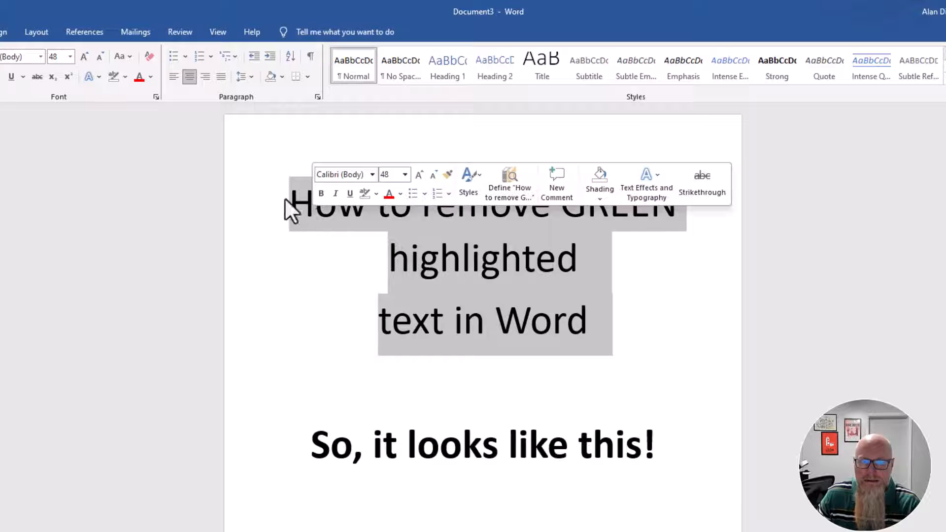
mouse_move(113, 76)
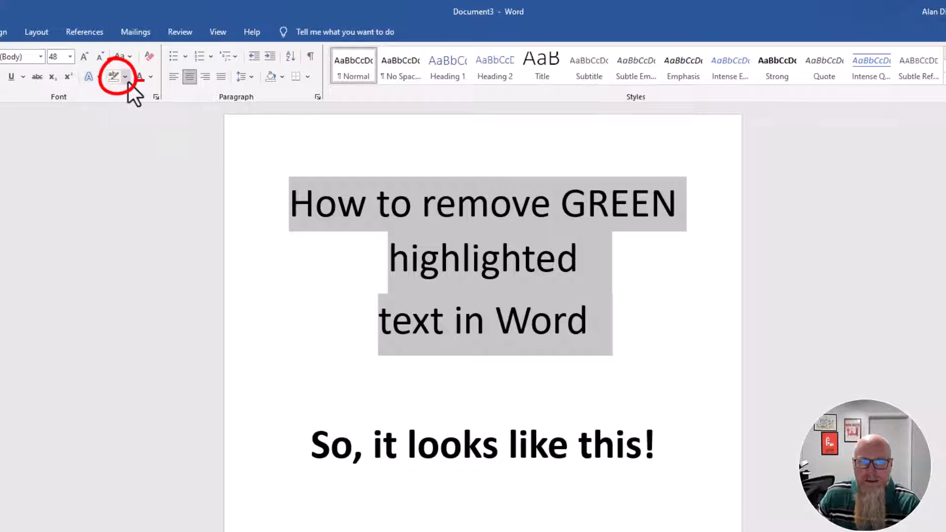
Apply bright green highlight to the selected three title lines
left_click(125, 75)
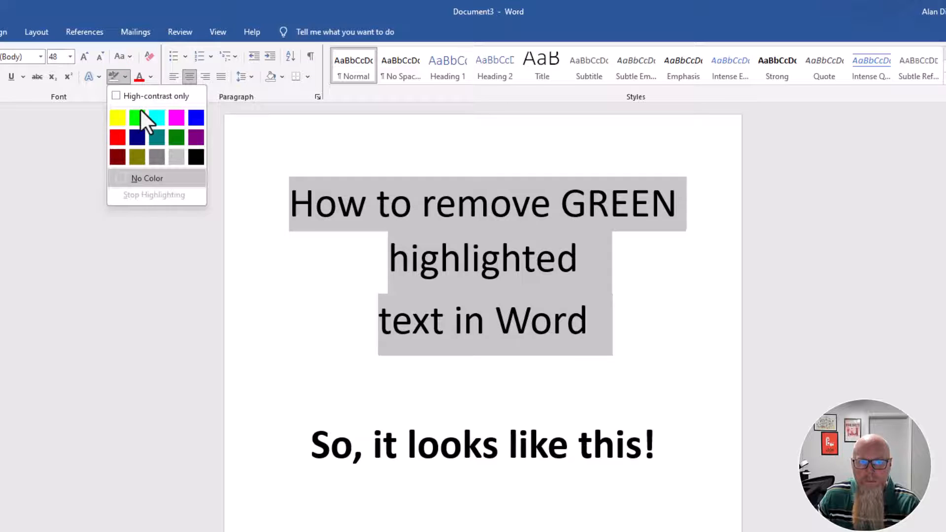
left_click(155, 117)
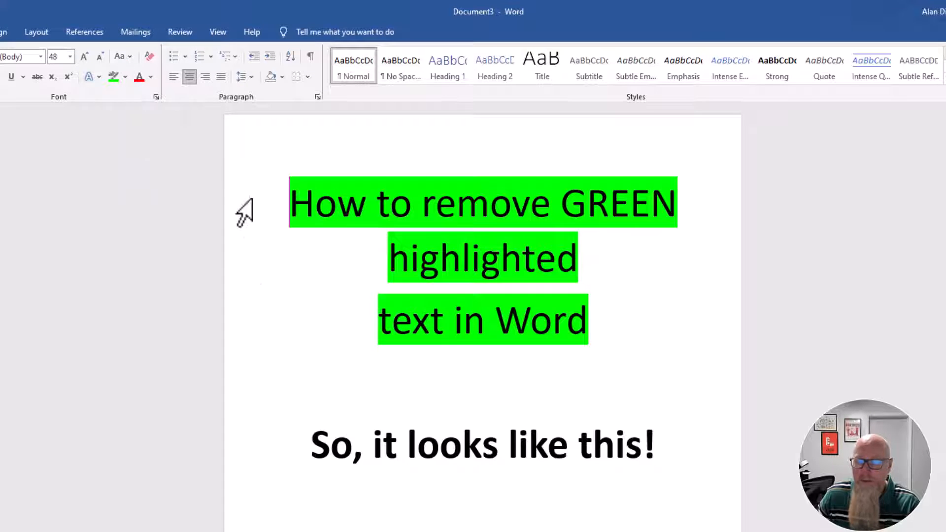
mouse_move(350, 326)
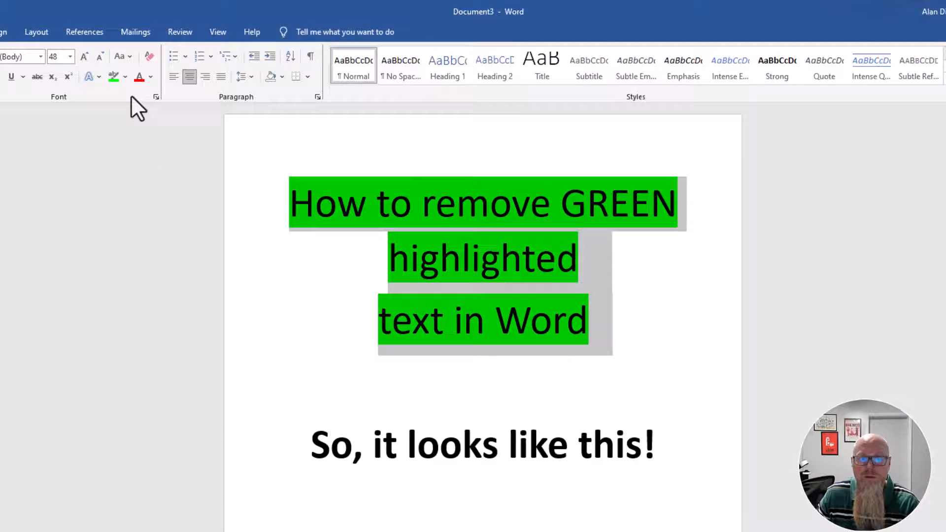
Clear the title's highlight, then highlight the word GREEN in green
left_click(113, 77)
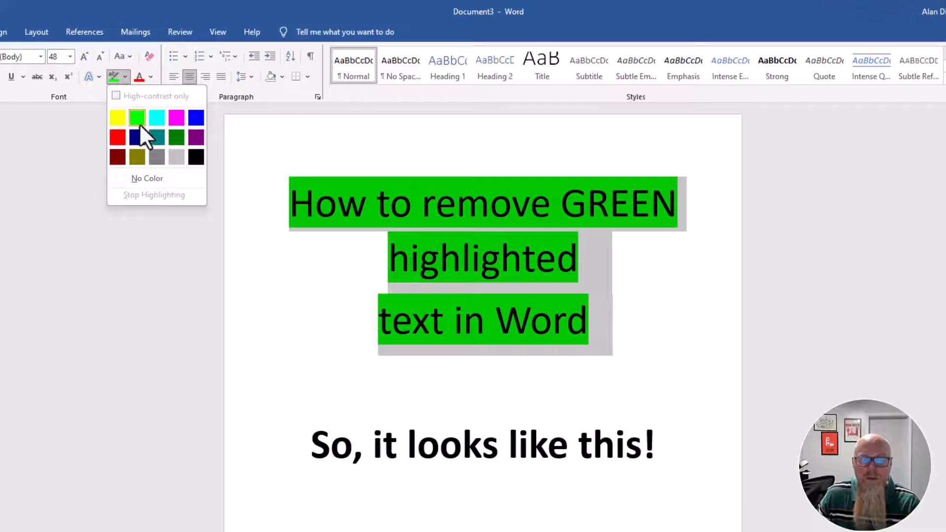
left_click(147, 178)
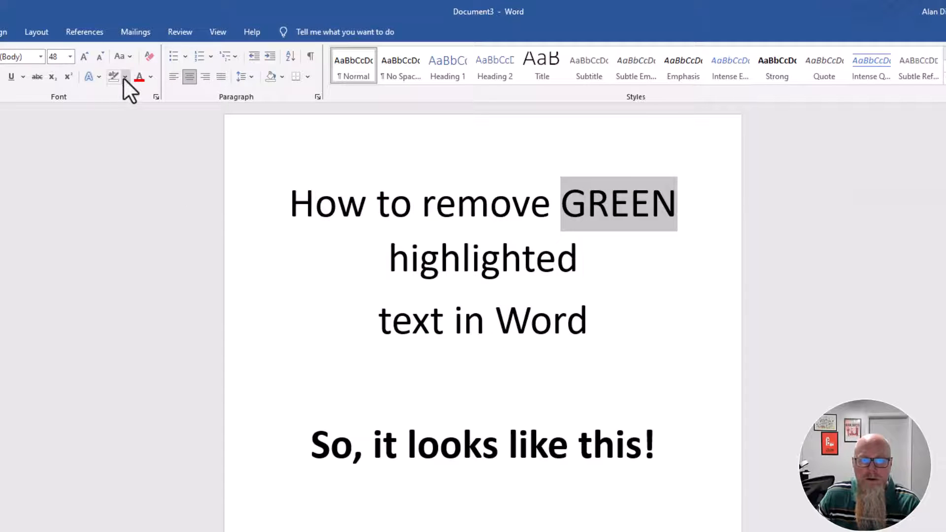
left_click(112, 76)
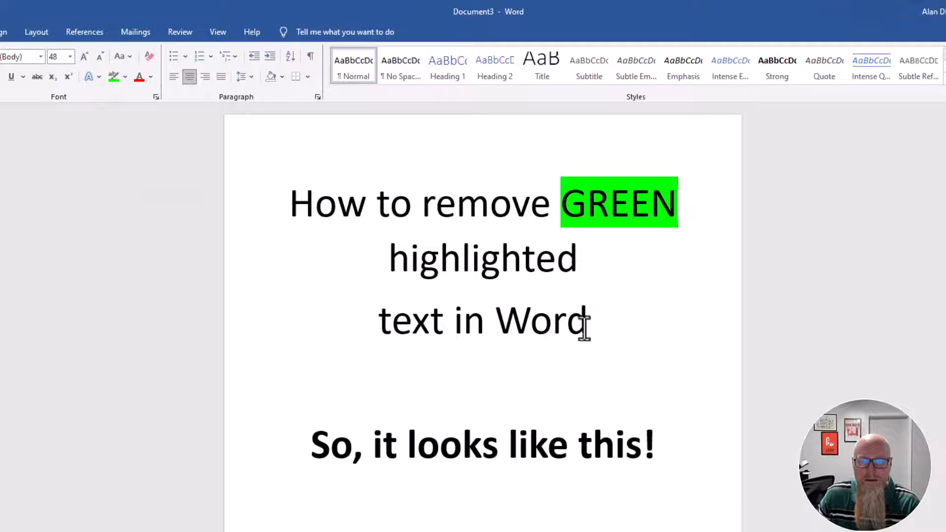
Highlight the word Word in green
double_click(540, 320)
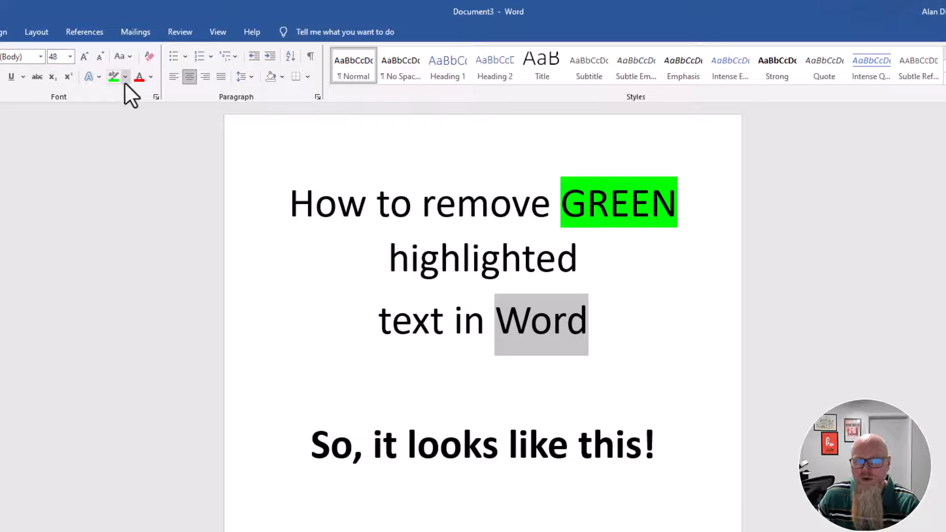
mouse_move(113, 77)
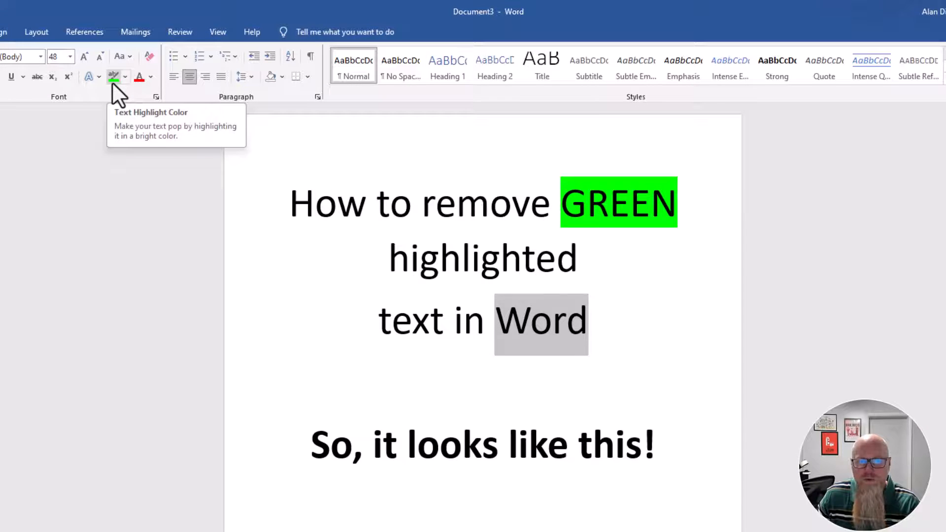
left_click(113, 76)
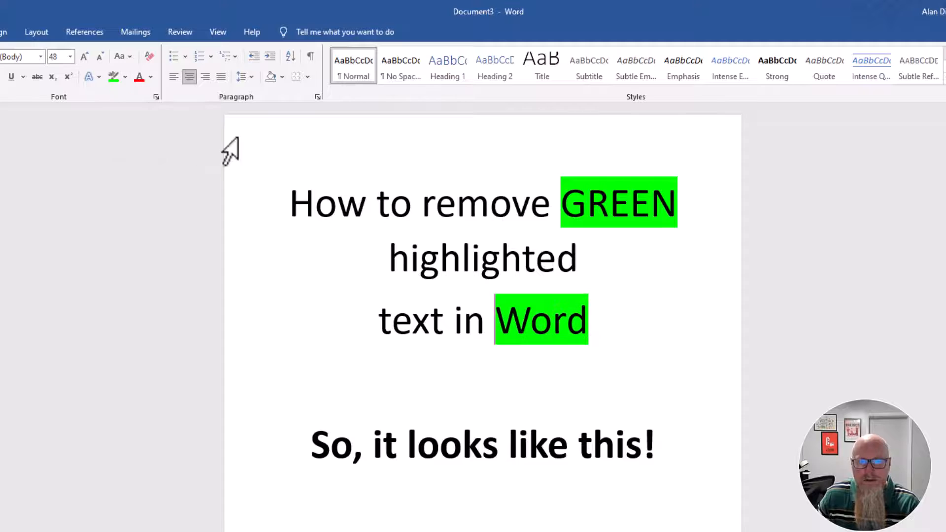
Highlight the word looks and the letter o in 'to' in green
double_click(452, 446)
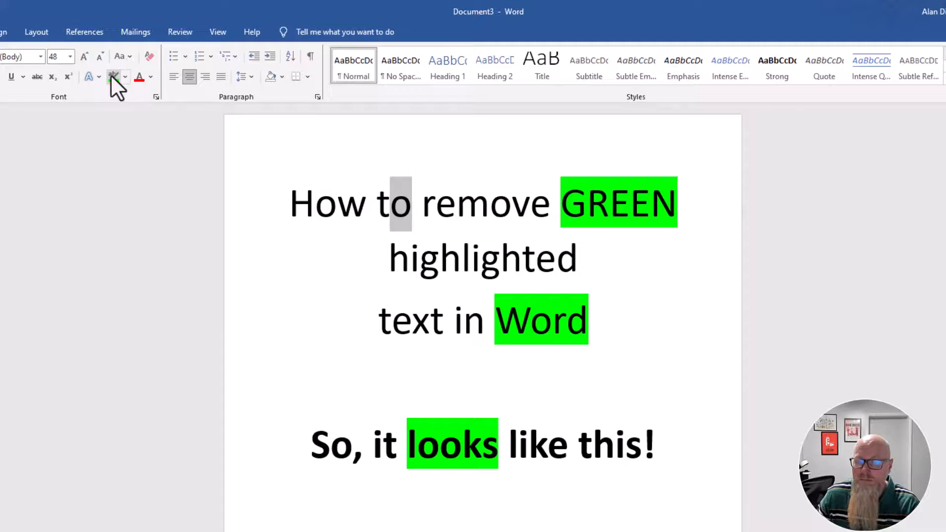
left_click(112, 76)
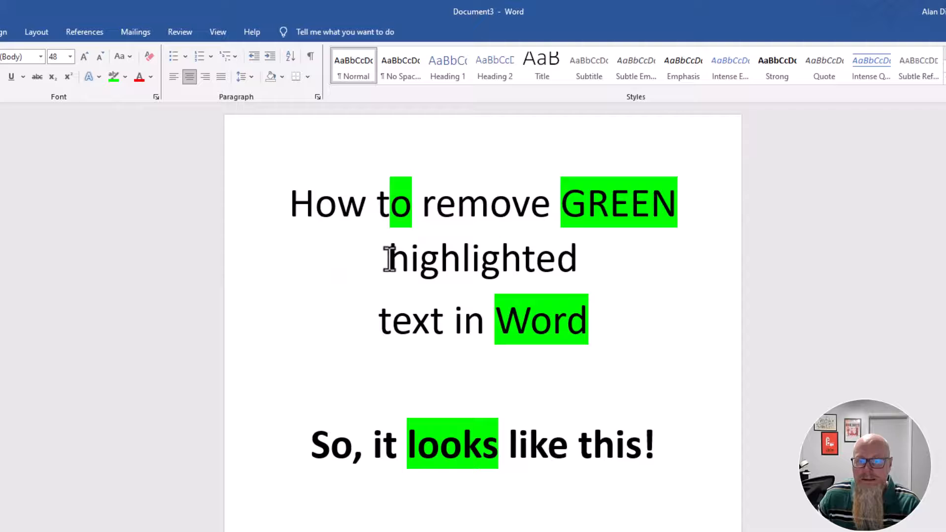
Give the word 'highlighted' a pink highlight
double_click(482, 257)
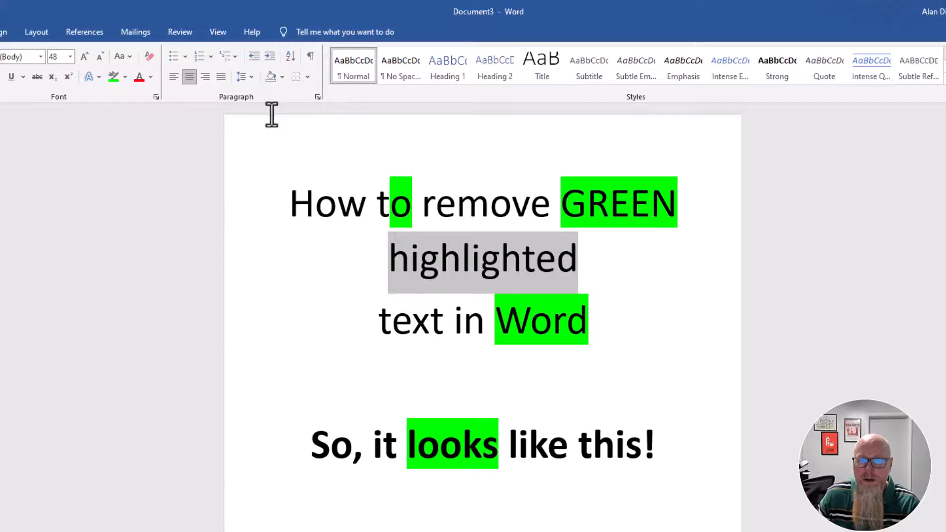
left_click(125, 77)
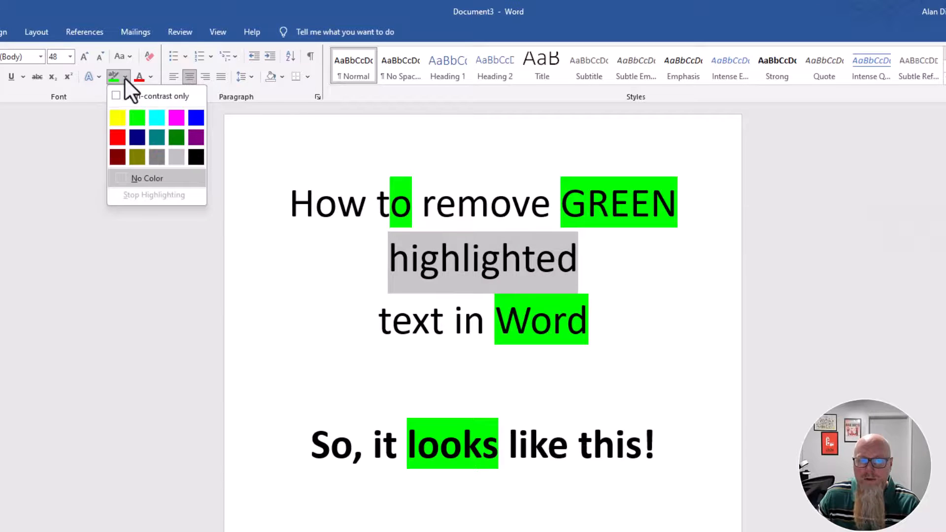
left_click(176, 117)
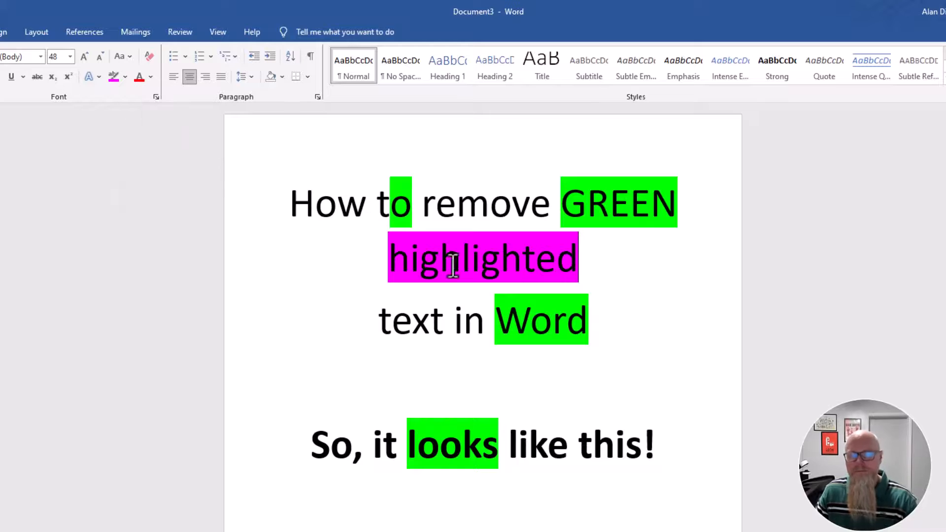
left_click(483, 380)
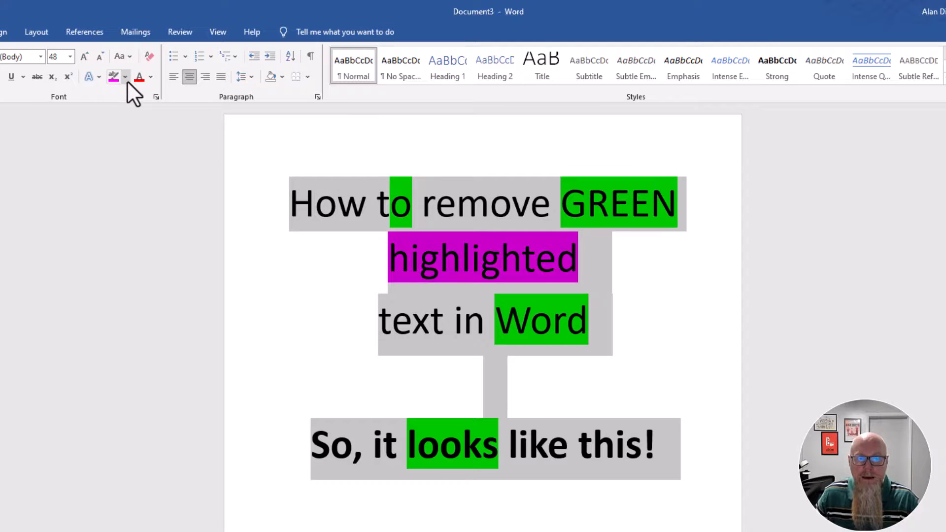
left_click(125, 77)
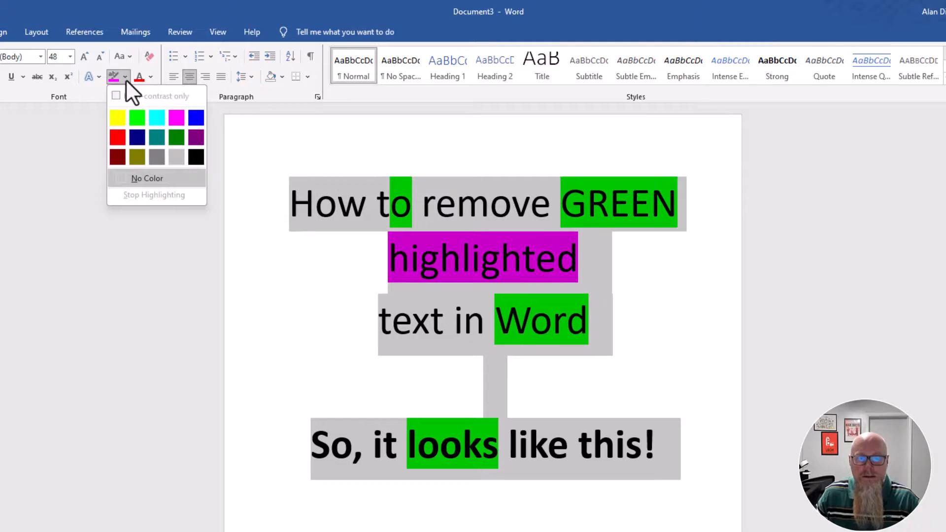
left_click(147, 178)
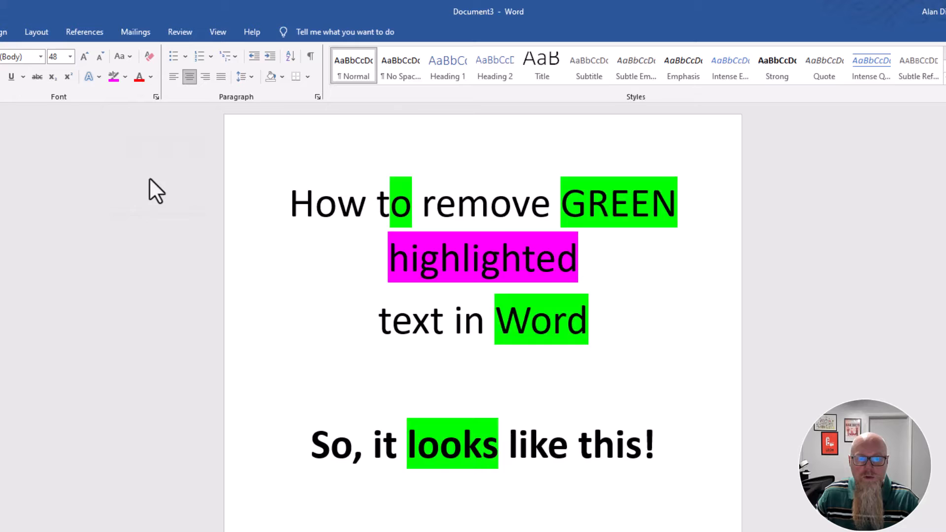